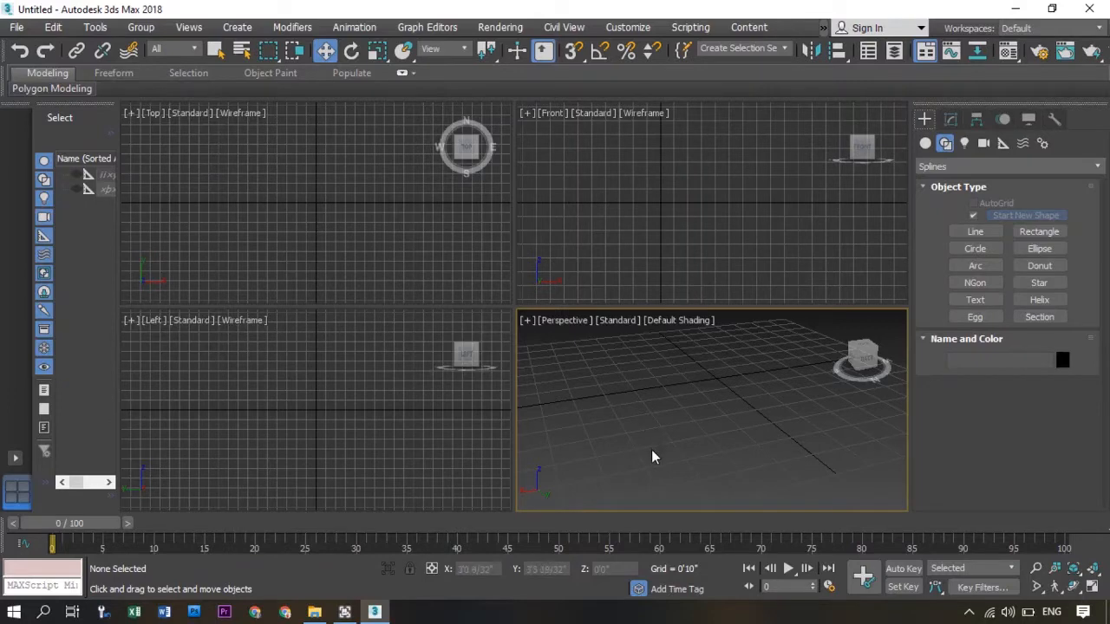
mouse_move(673, 414)
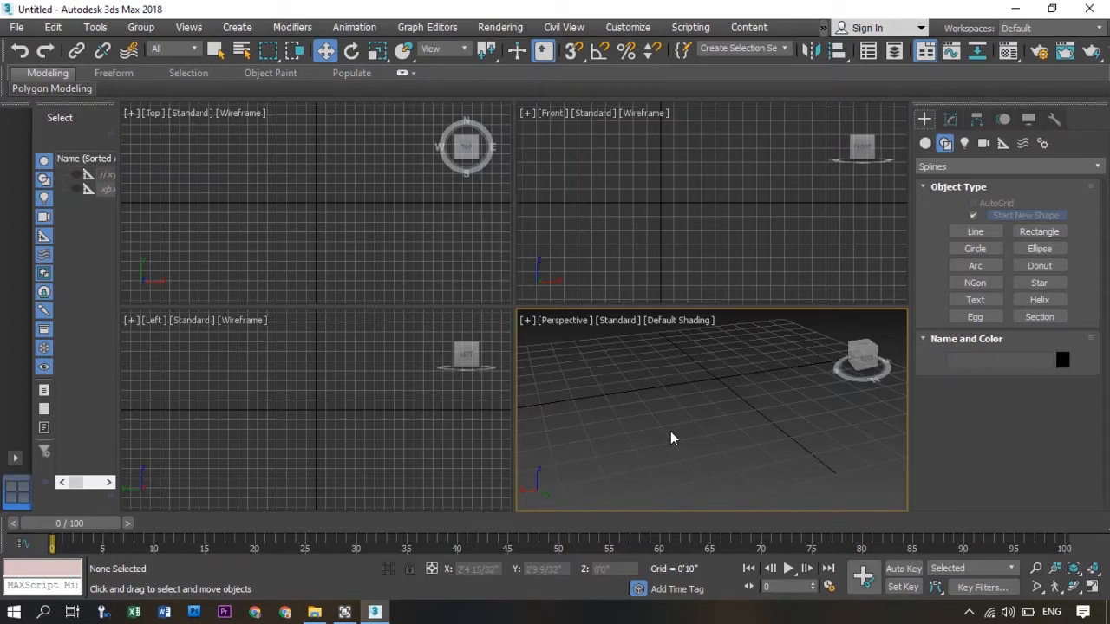
mouse_move(628, 160)
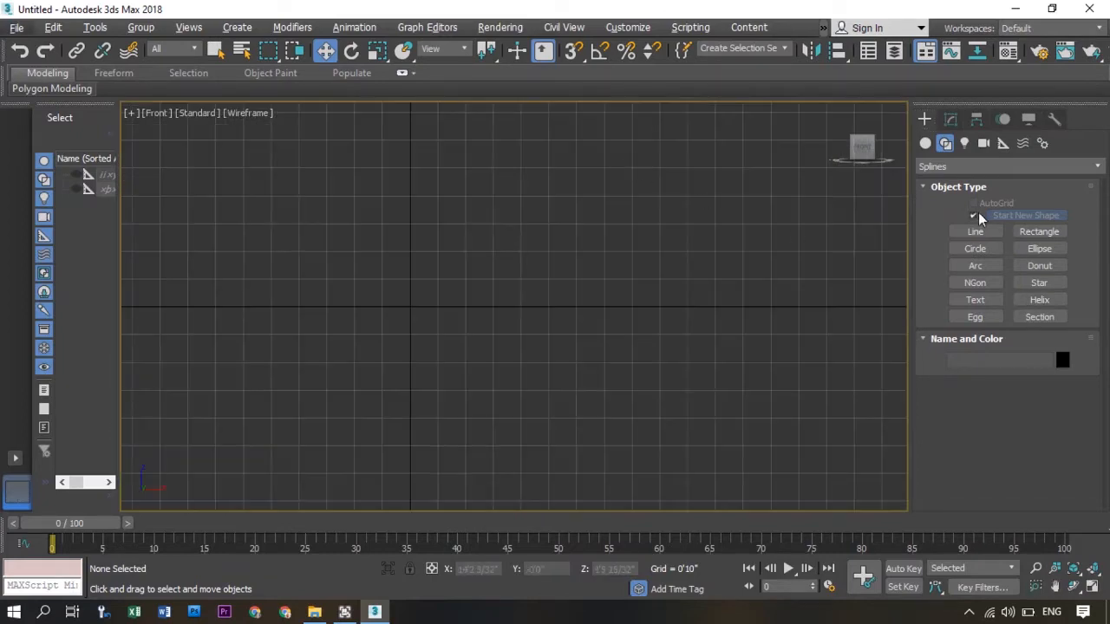
Step: Draw Line001 as a stepped half-profile of the table top, stem and base in Front view
click(975, 231)
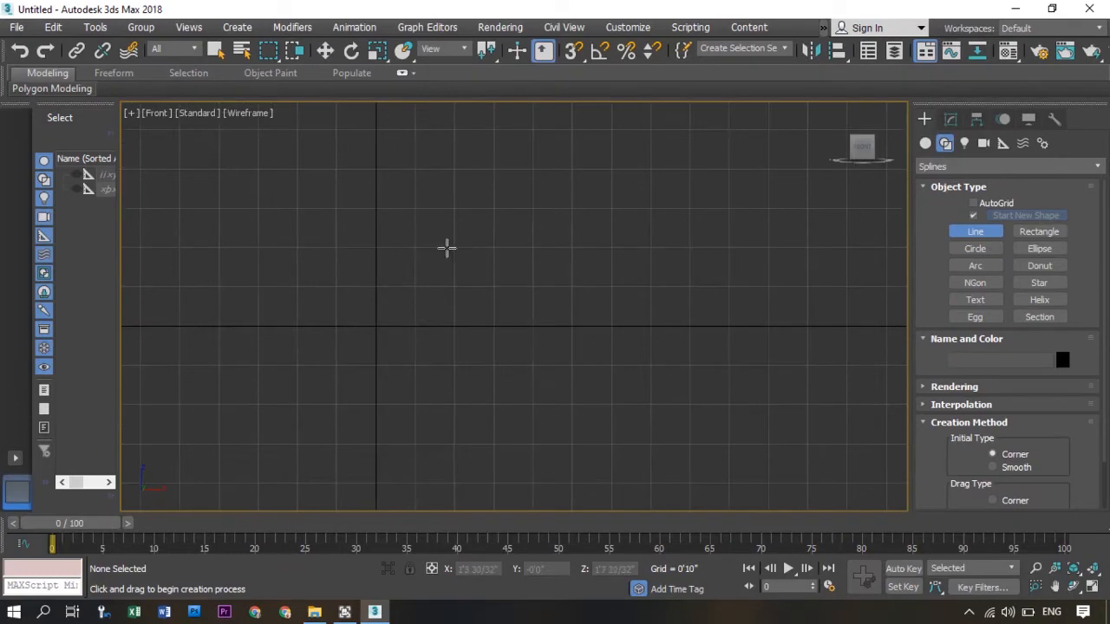
drag(454, 247, 694, 249)
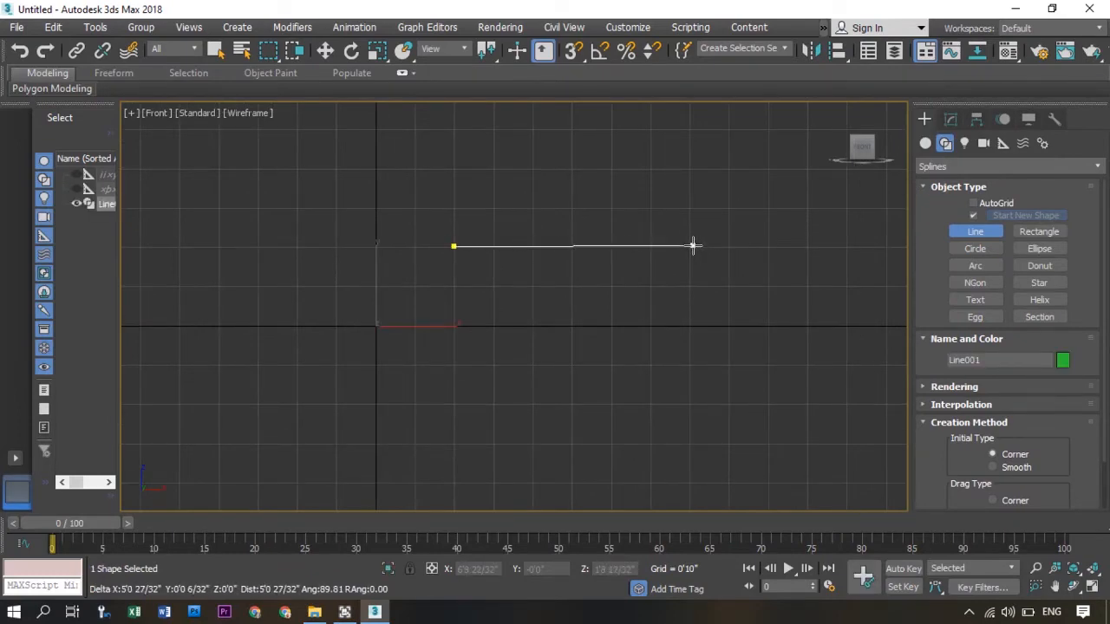
click(691, 292)
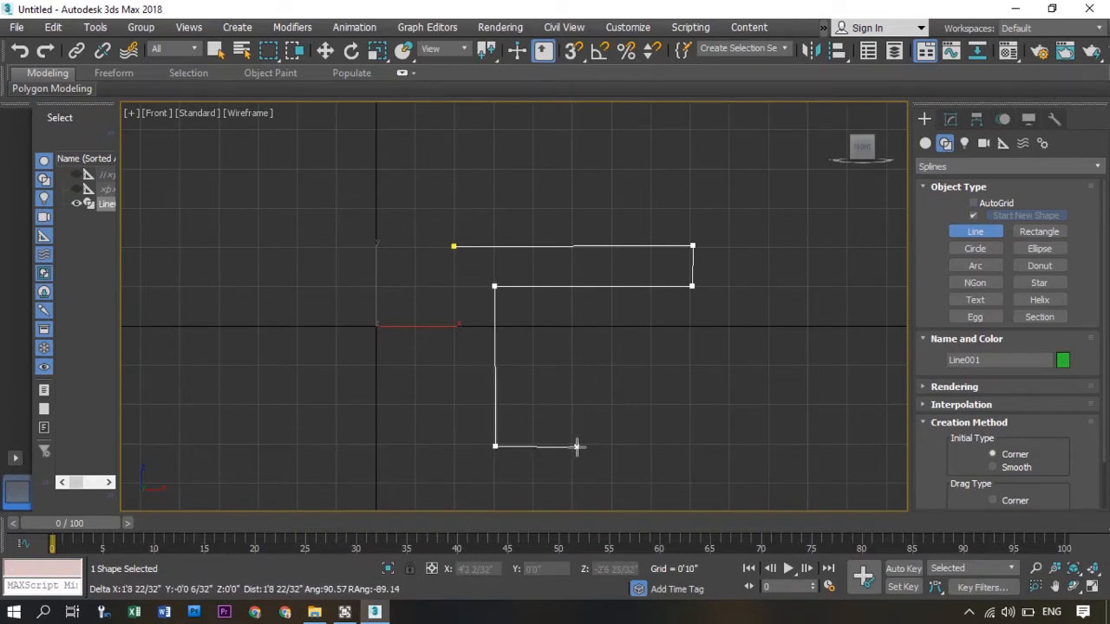
click(575, 443)
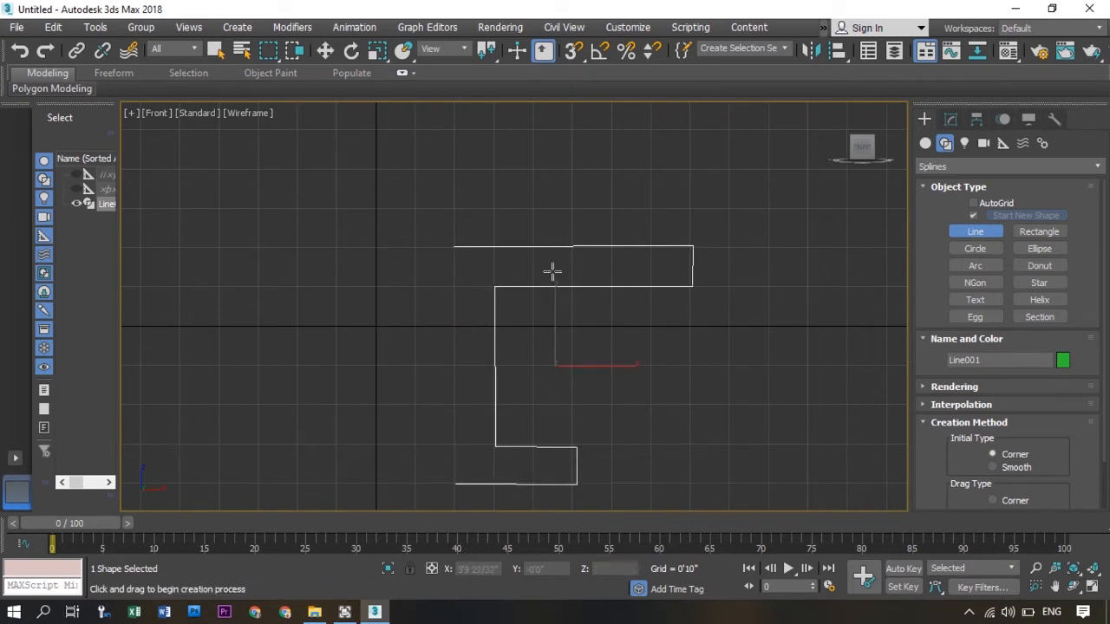
mouse_move(671, 218)
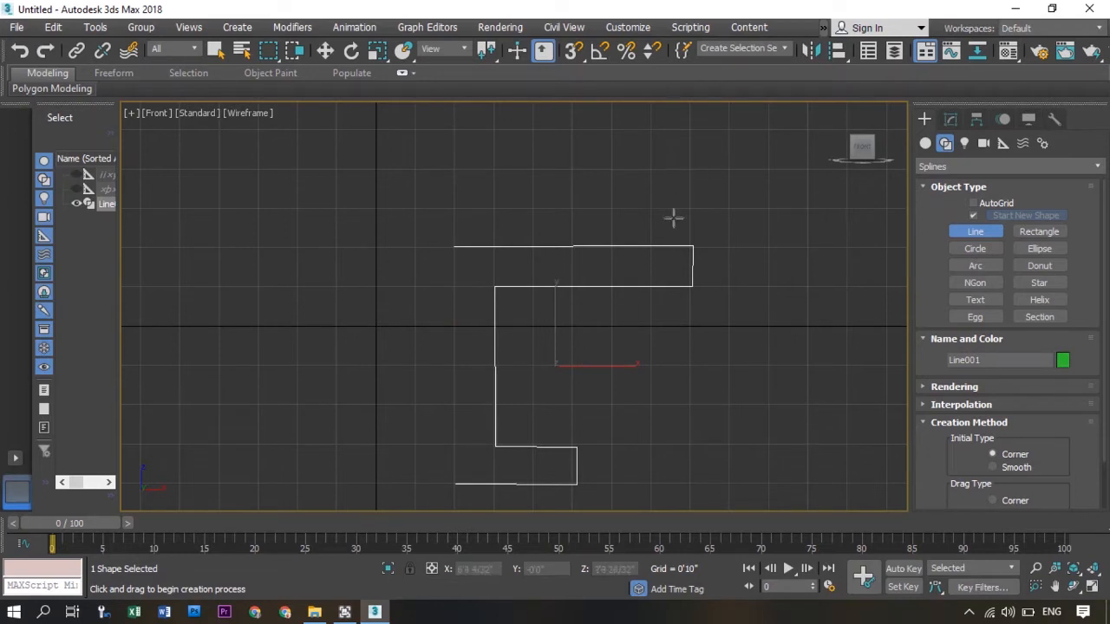
mouse_move(629, 307)
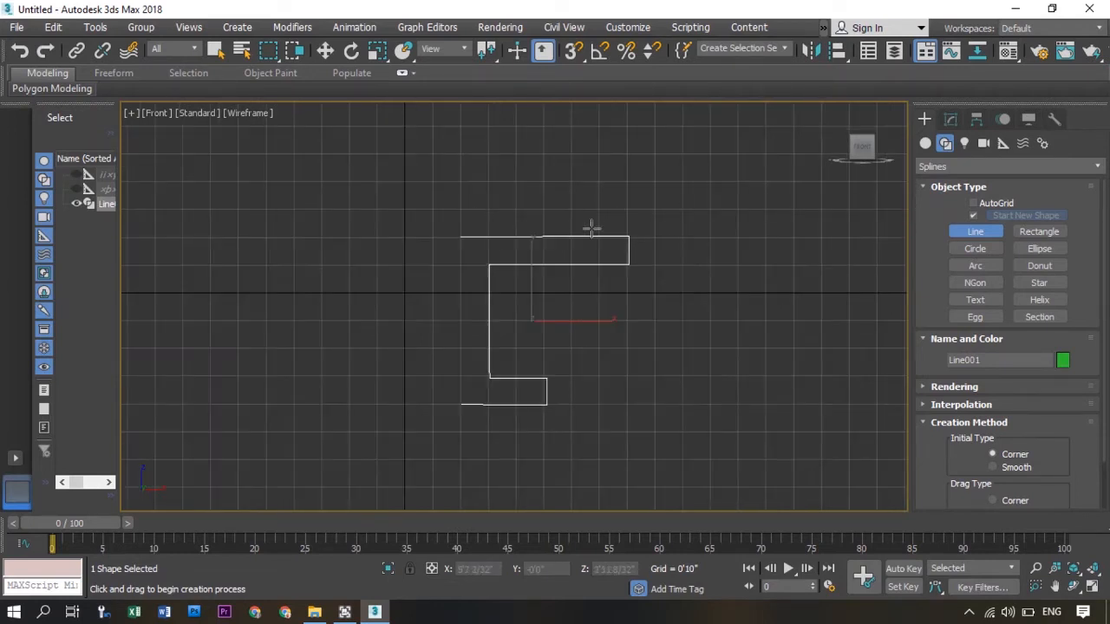
mouse_move(795, 77)
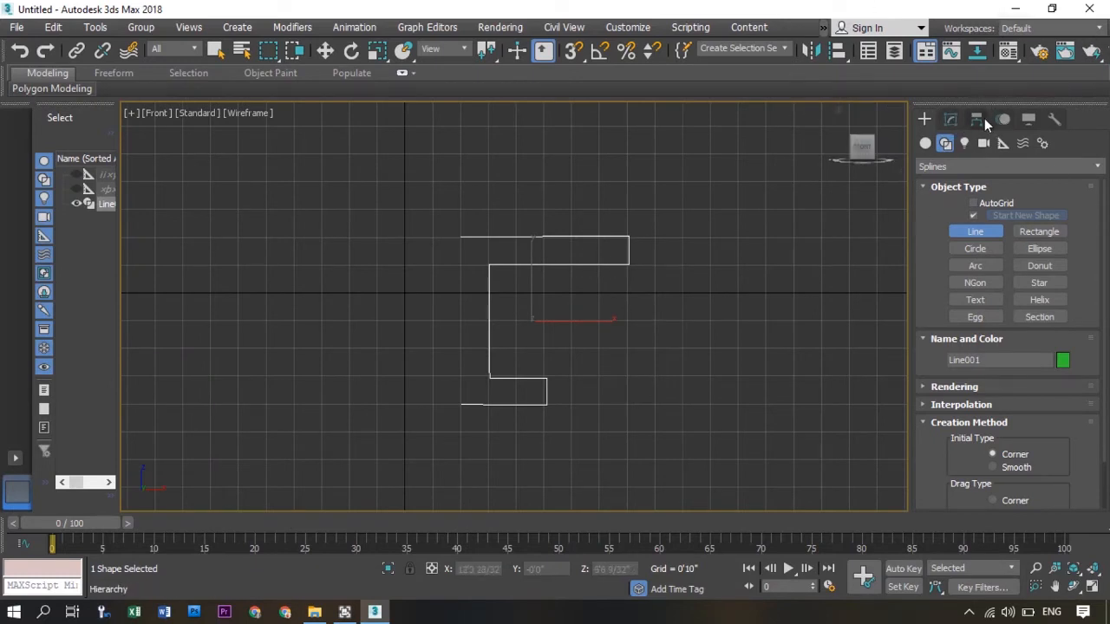
mouse_move(977, 119)
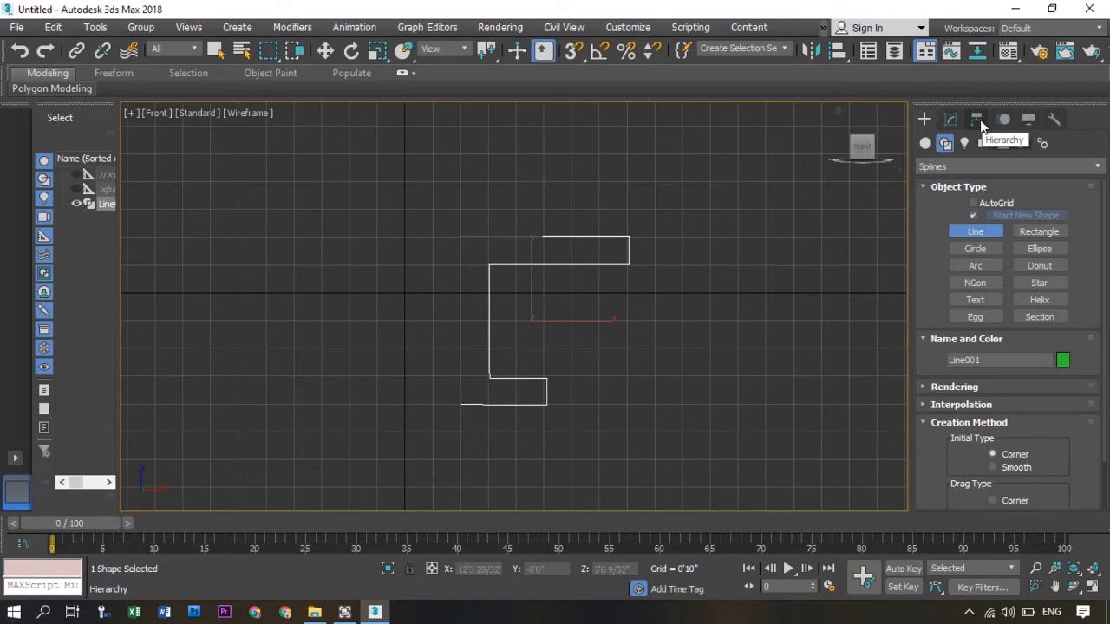
Step: Move Line001's pivot to the profile's left edge with Affect Pivot Only, then disable it
click(976, 119)
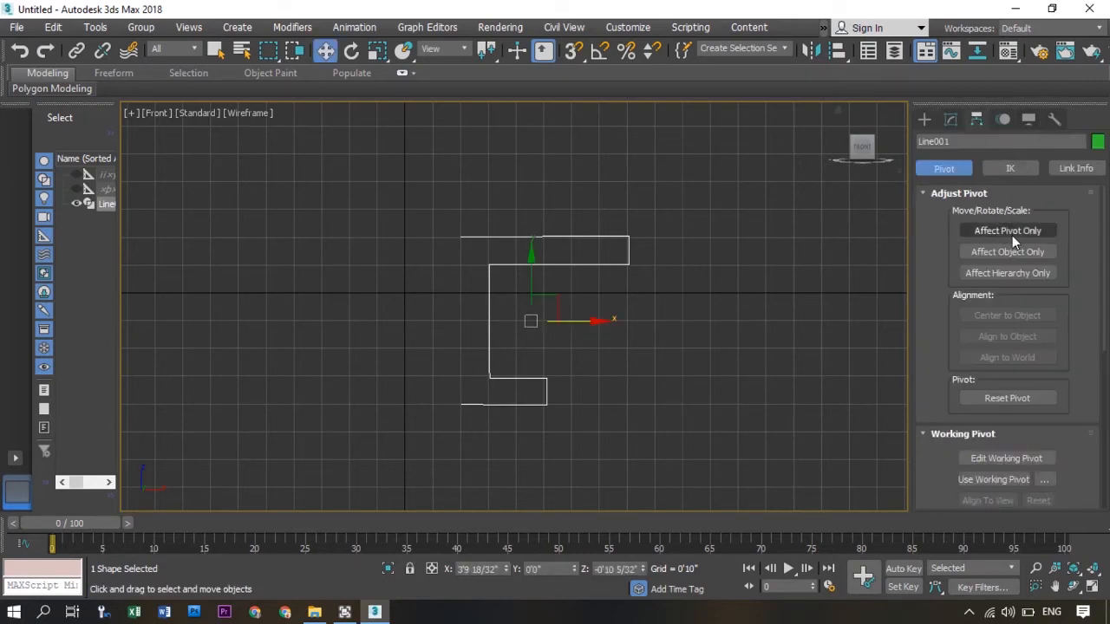
click(1007, 230)
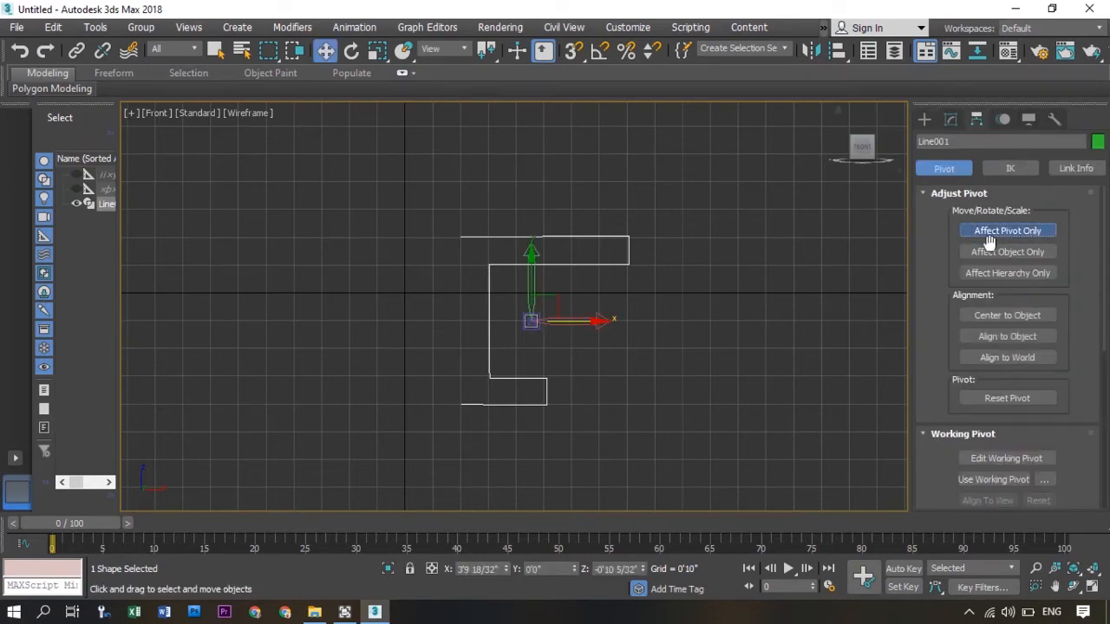
click(1007, 230)
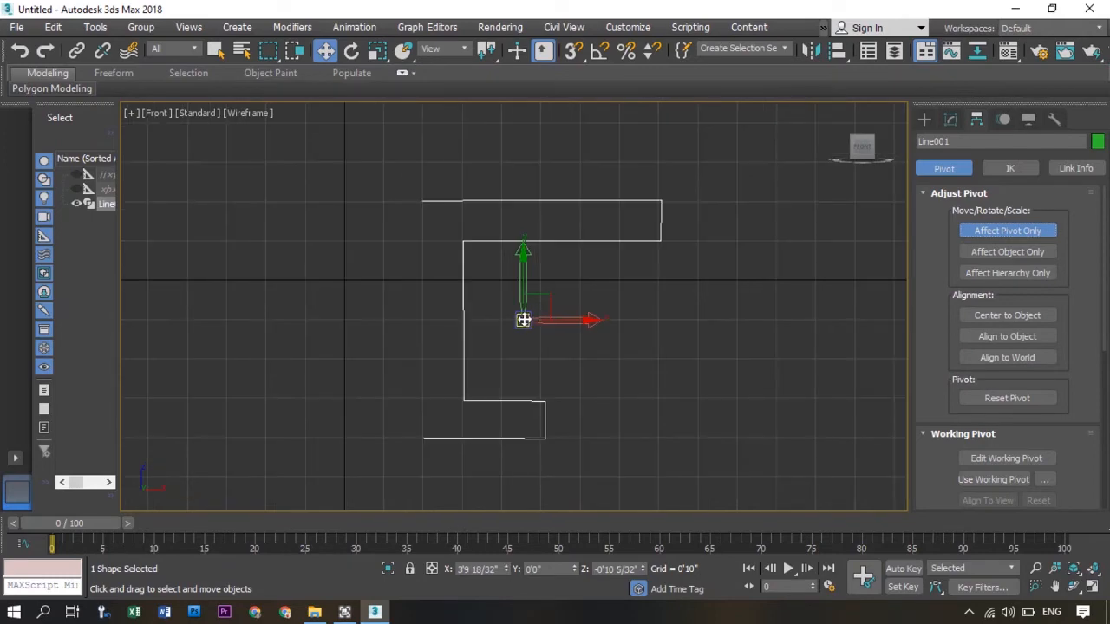
drag(523, 319, 420, 327)
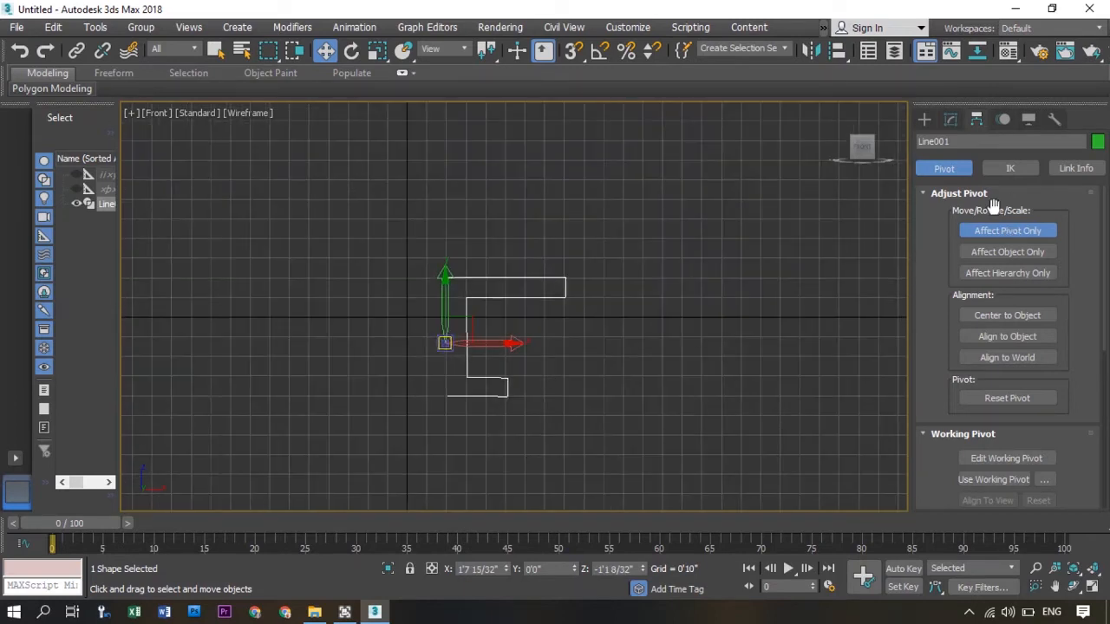
click(1007, 230)
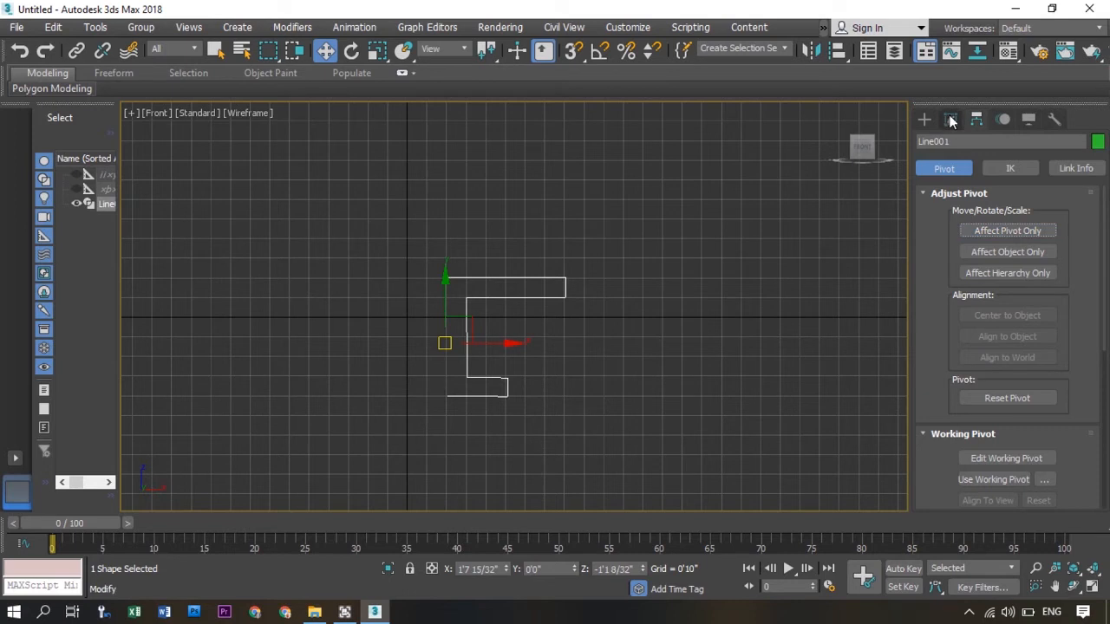
Step: Apply a Lathe modifier to Line001 to spin it into a round pedestal table
click(953, 120)
text(Lathe)
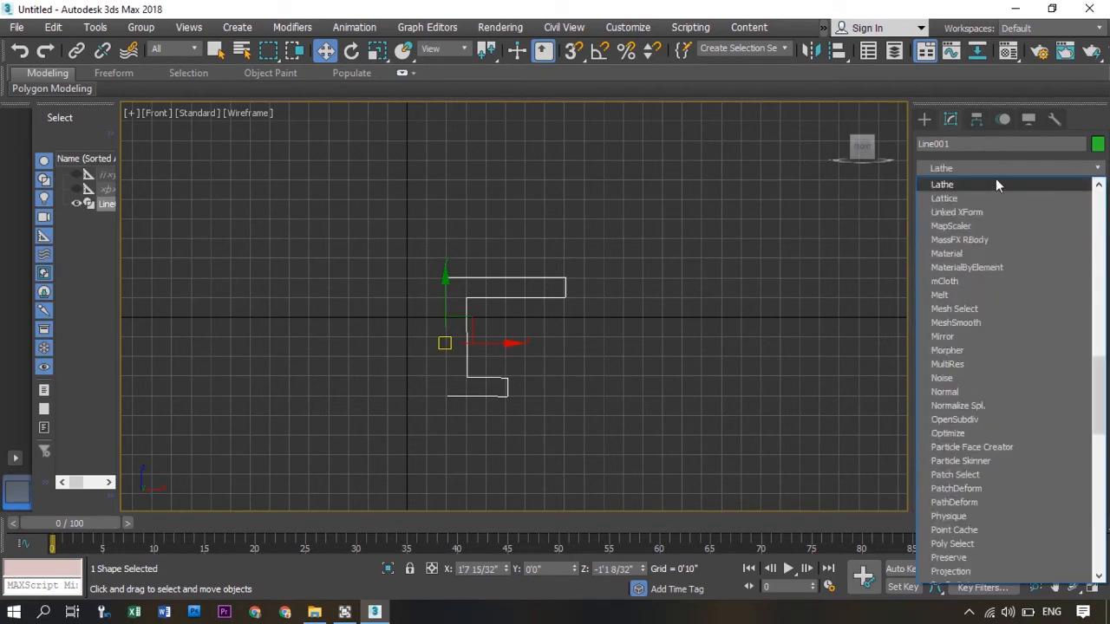
click(942, 184)
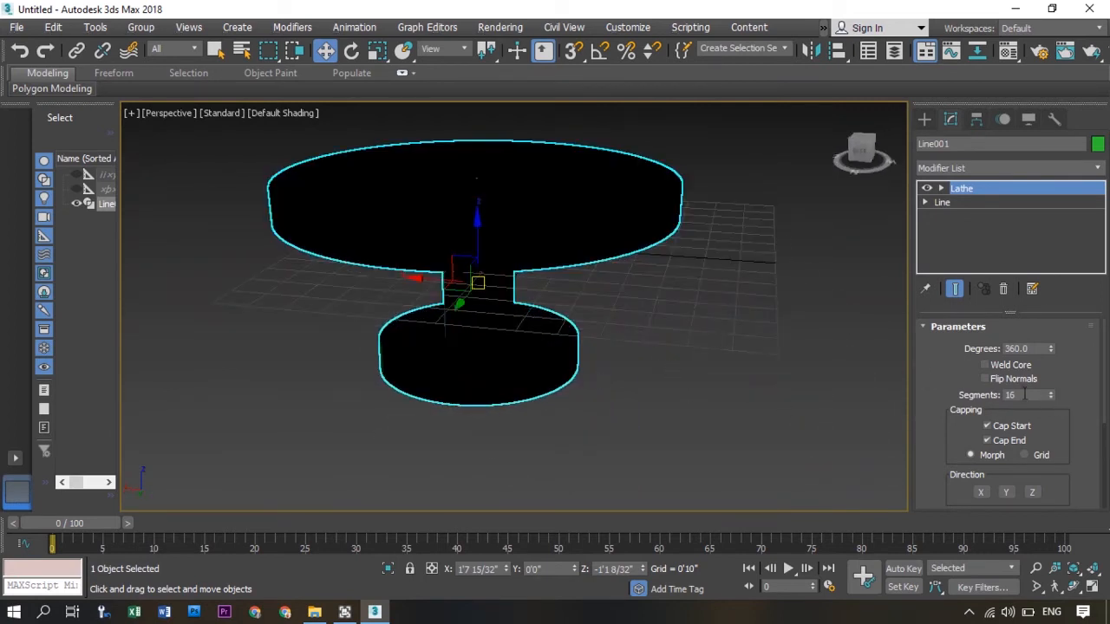
scroll(down, 3)
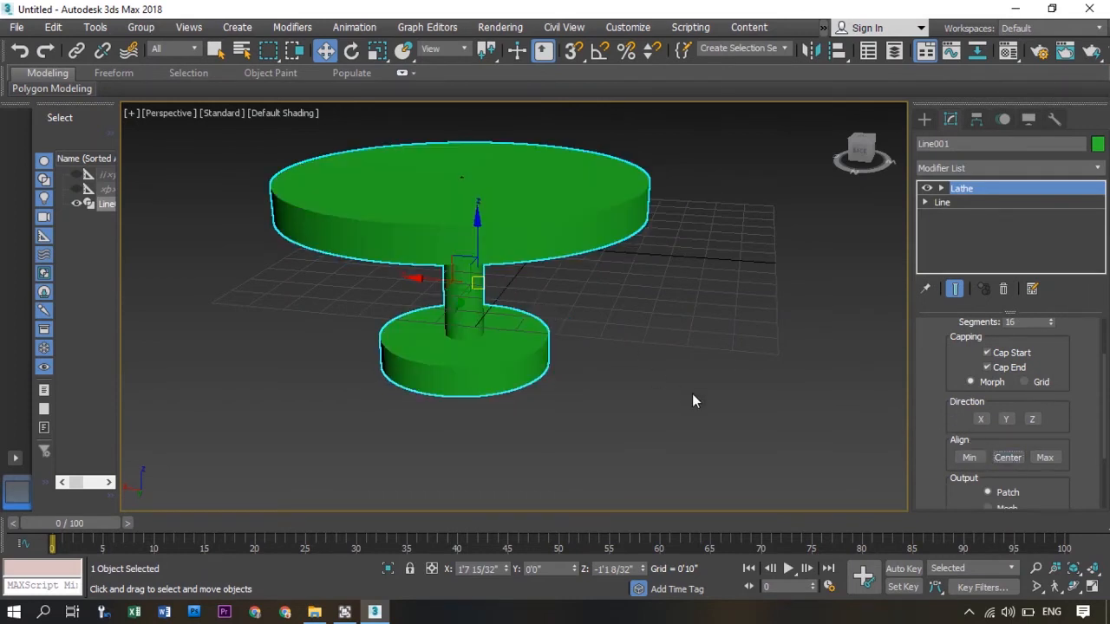
Step: Orbit the Perspective view to look down on the lathed table
drag(694, 400, 532, 280)
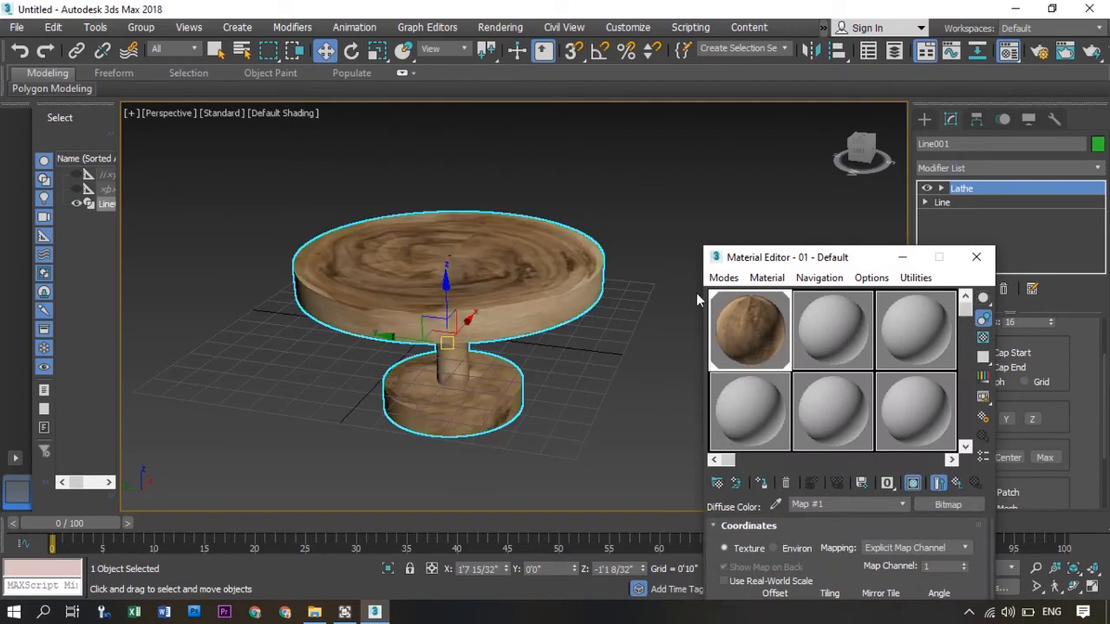
Step: Minimize the Material Editor once the wood Bitmap material is assigned to the table
click(977, 256)
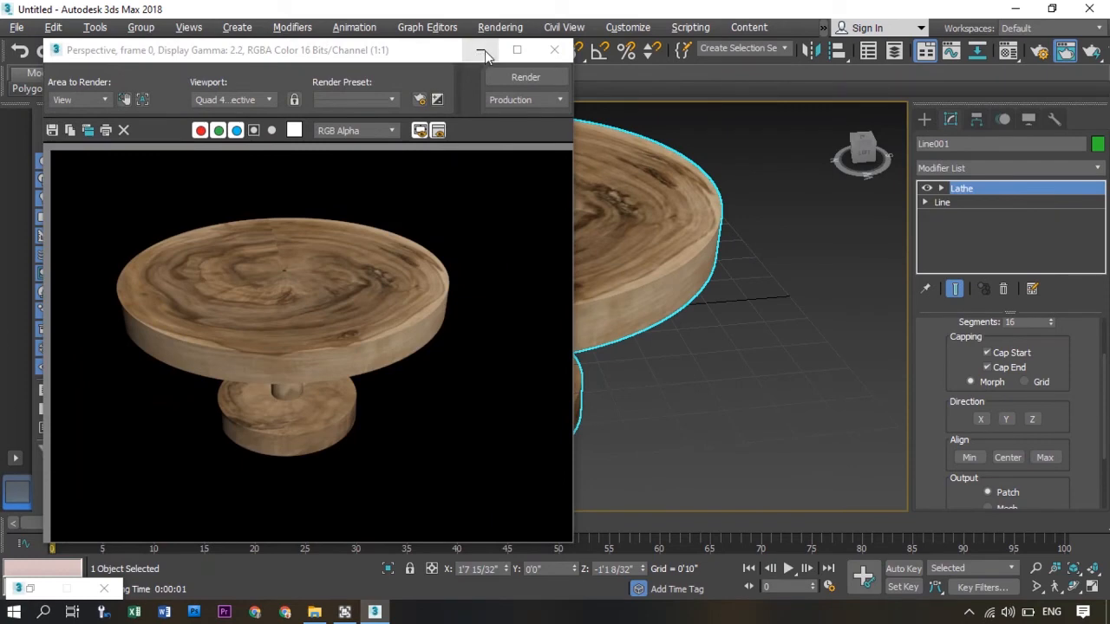
Step: Minimize the Rendered Frame Window holding the wooden table render
click(554, 49)
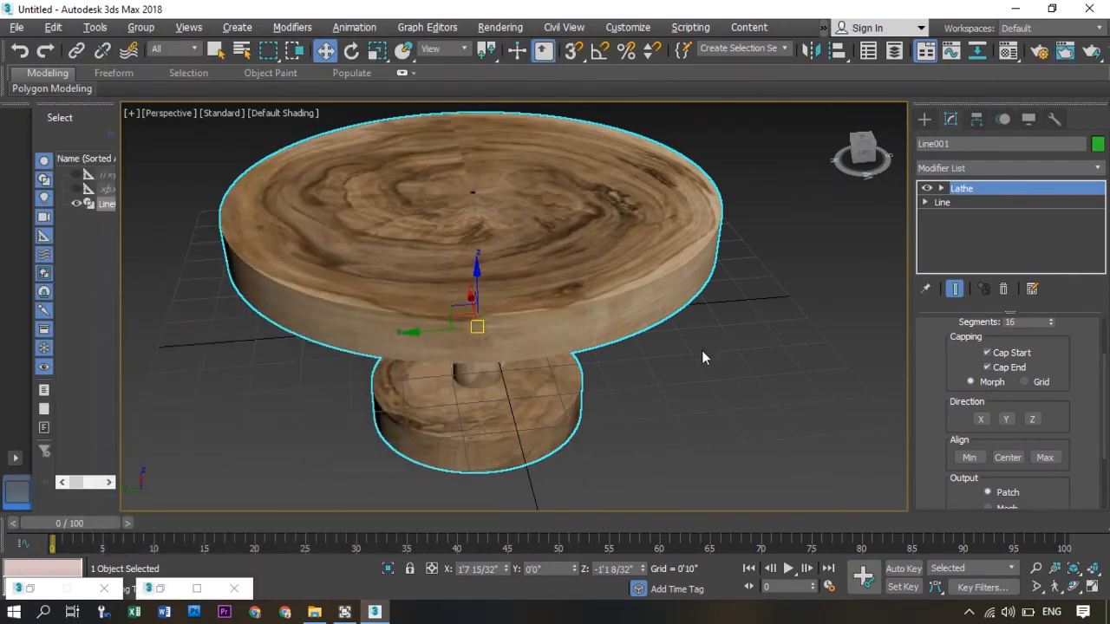
mouse_move(689, 360)
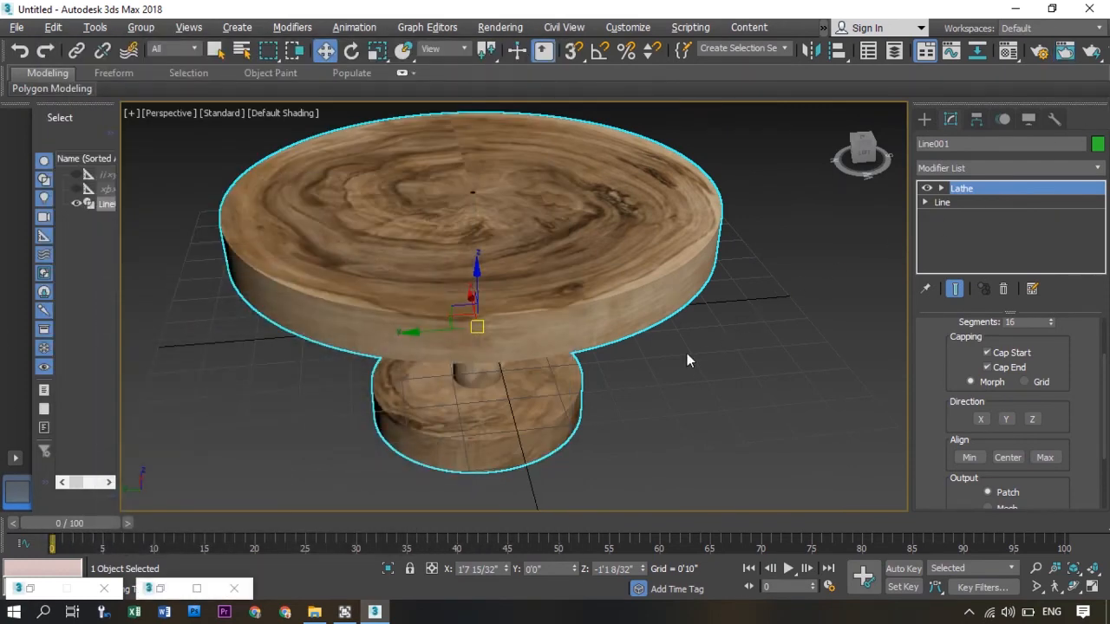